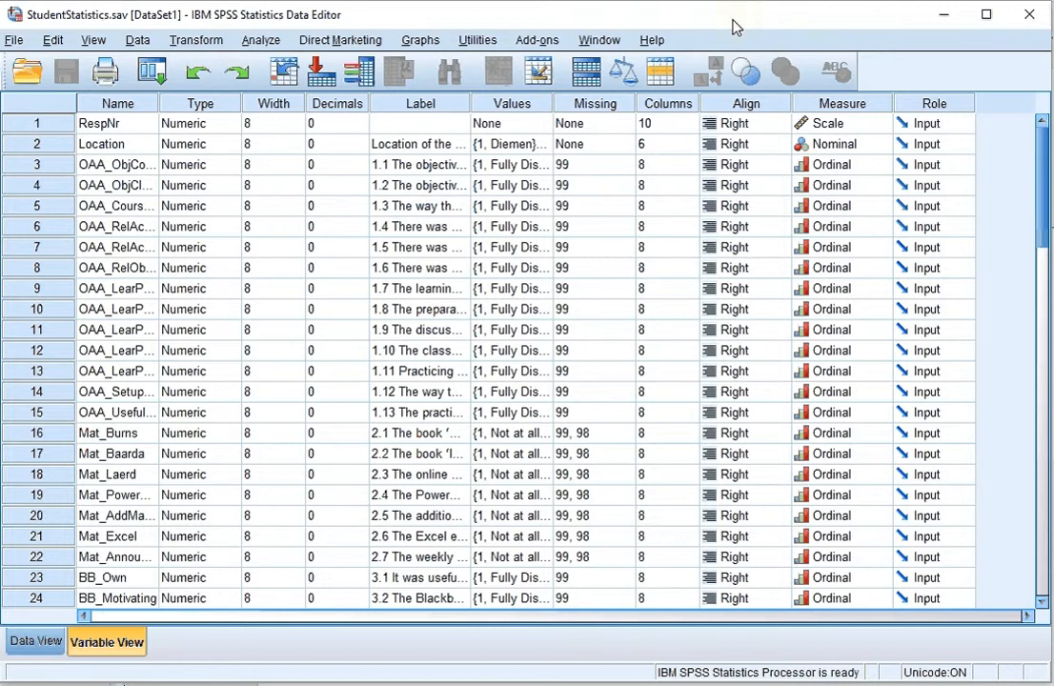
# Step: Launch the Chart Builder from the Graphs menu and accept the measurement-level notice
pyautogui.click(420, 40)
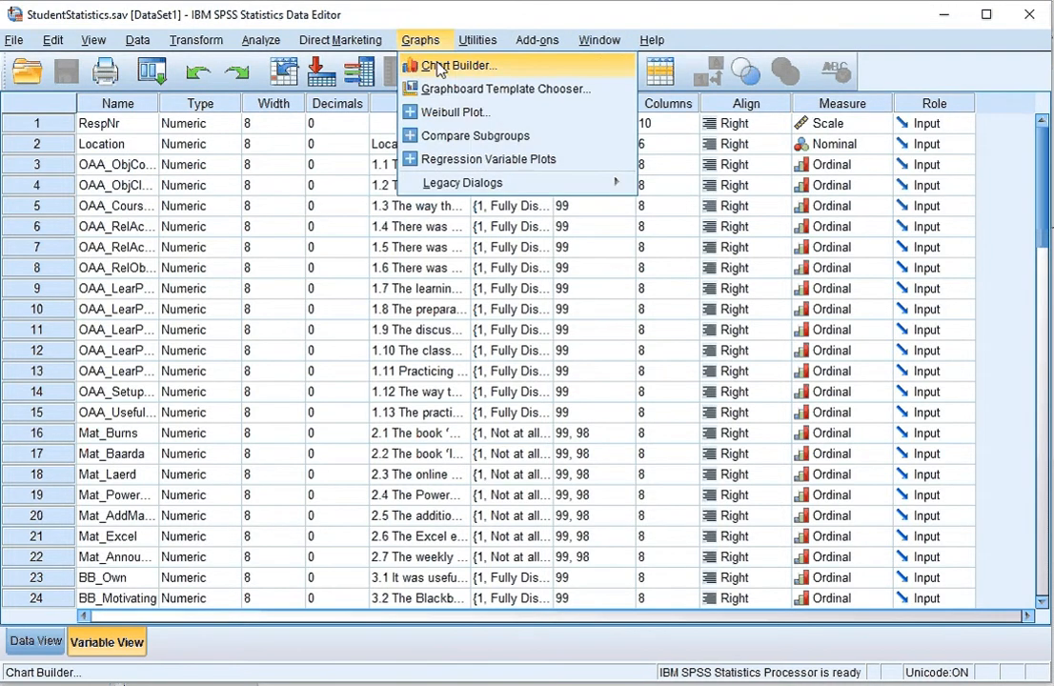
pyautogui.click(458, 65)
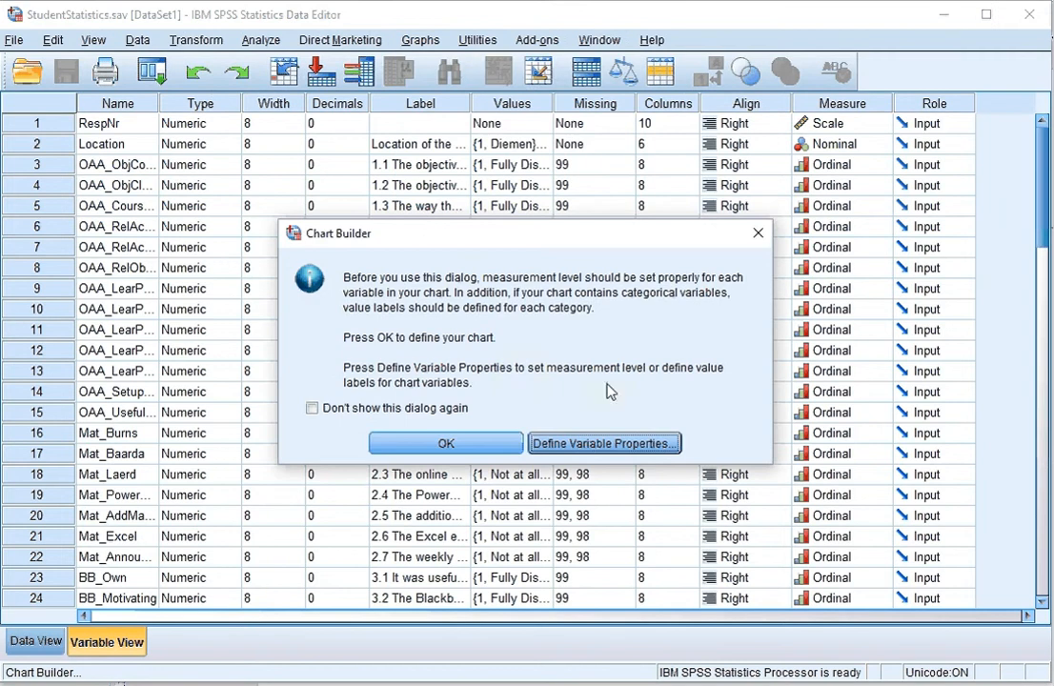
pyautogui.moveTo(562, 391)
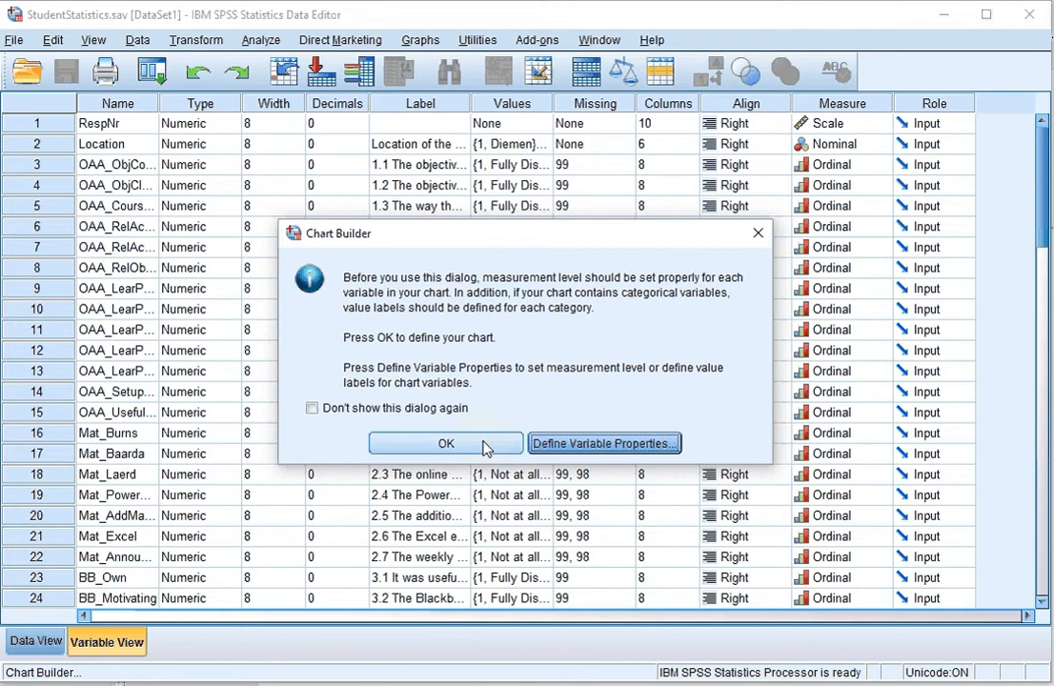
pyautogui.click(445, 443)
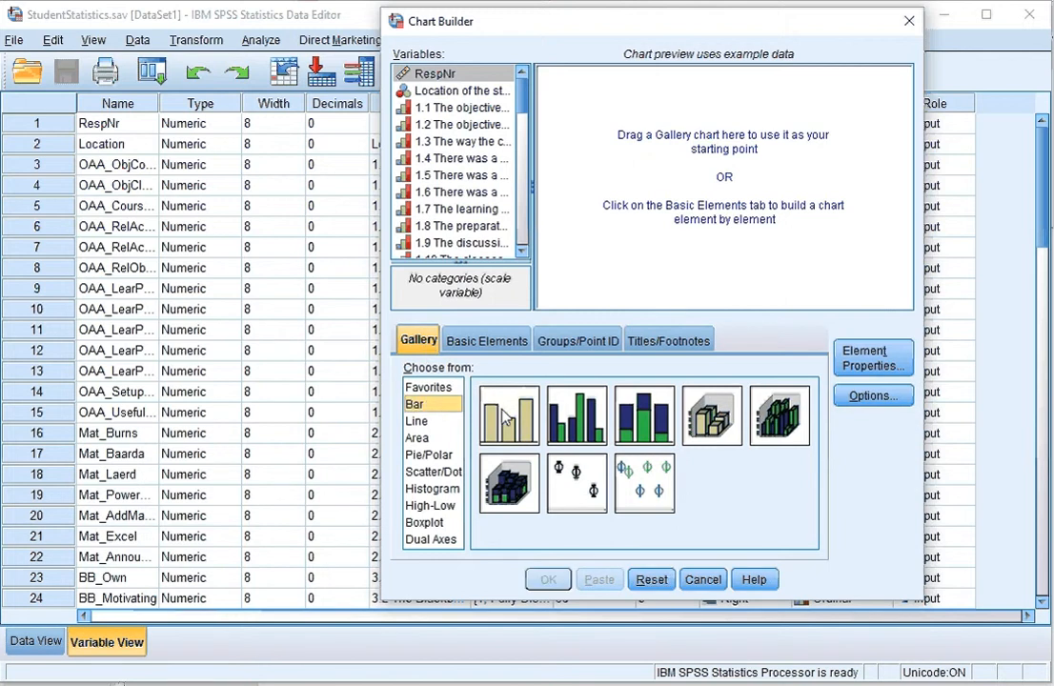
# Step: Use a Simple Bar chart with survey item 1.1 as the X-axis categories
pyautogui.click(508, 417)
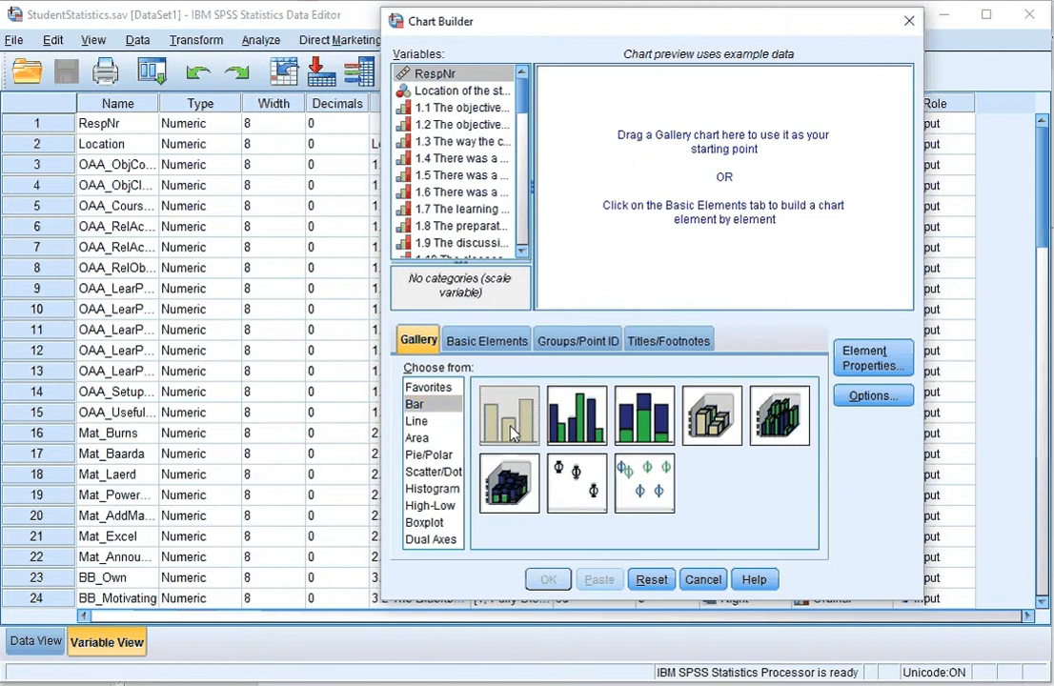
pyautogui.moveTo(510, 414); pyautogui.dragTo(705, 172)
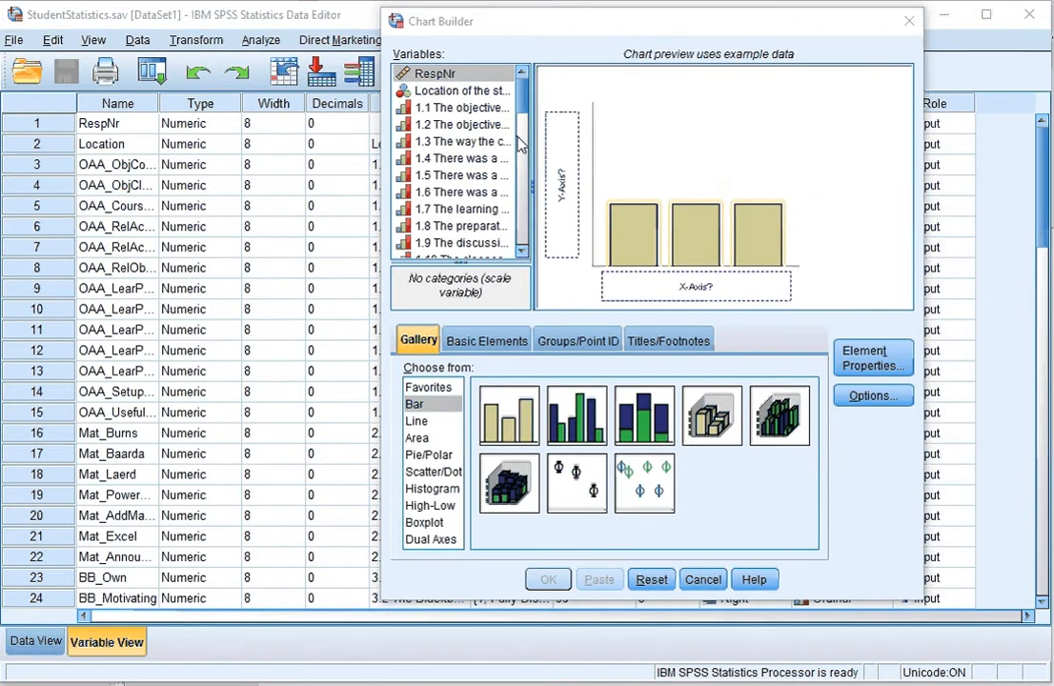
pyautogui.click(462, 107)
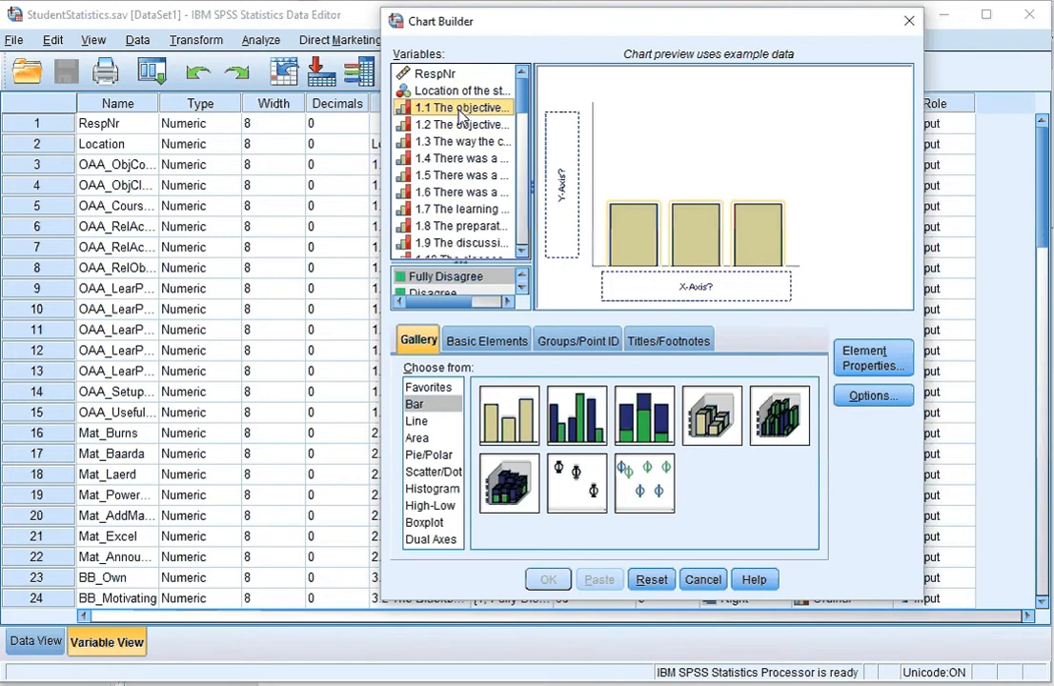
pyautogui.moveTo(462, 107); pyautogui.dragTo(619, 158)
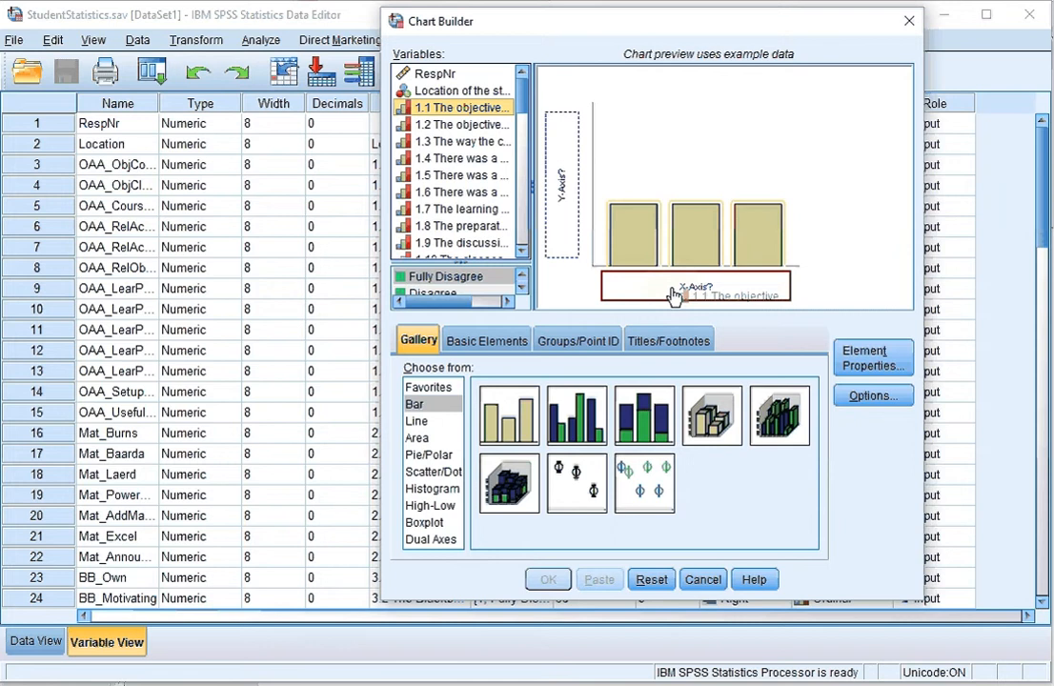
pyautogui.moveTo(455, 106); pyautogui.dragTo(697, 286)
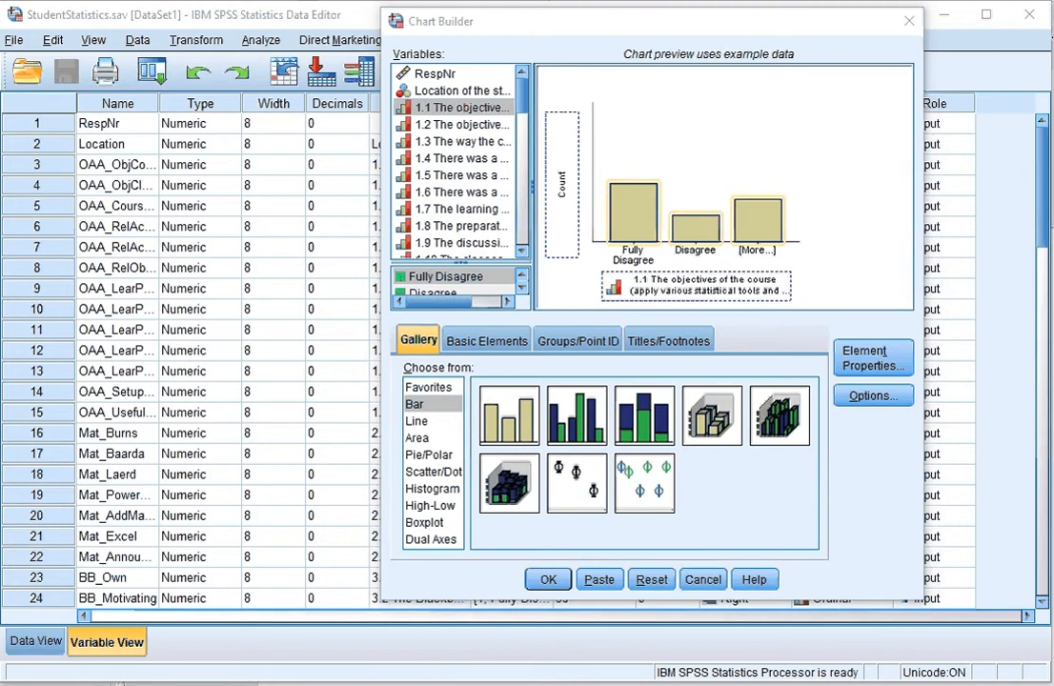
# Step: Set the bar statistic to Percentage in Element Properties and generate the item 1.1 chart
pyautogui.click(871, 358)
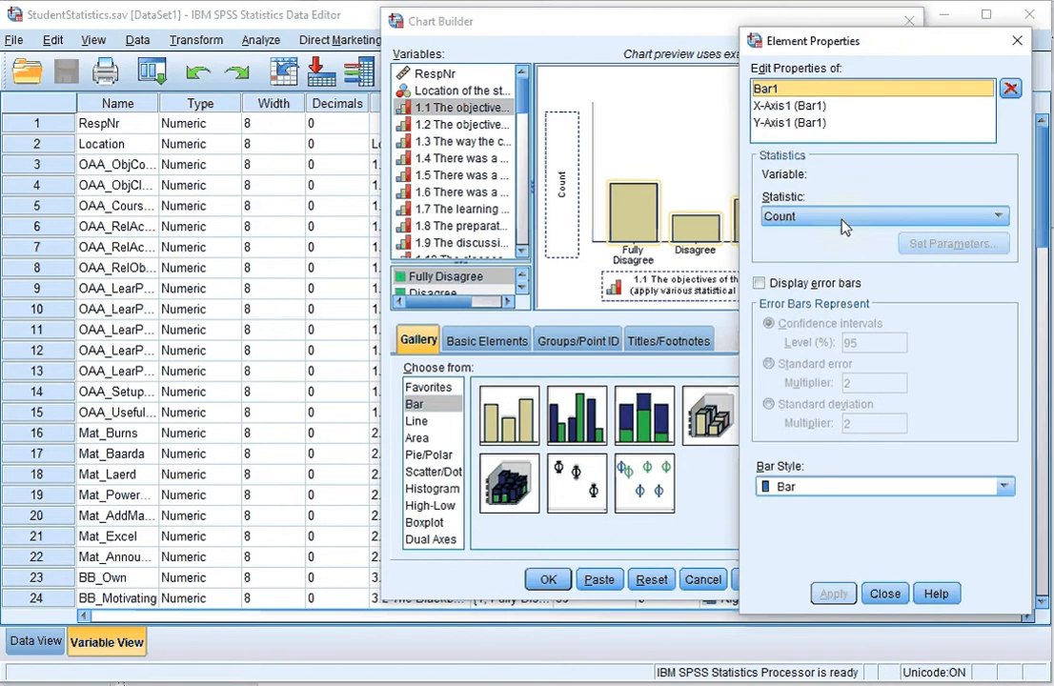
pyautogui.moveTo(812, 227)
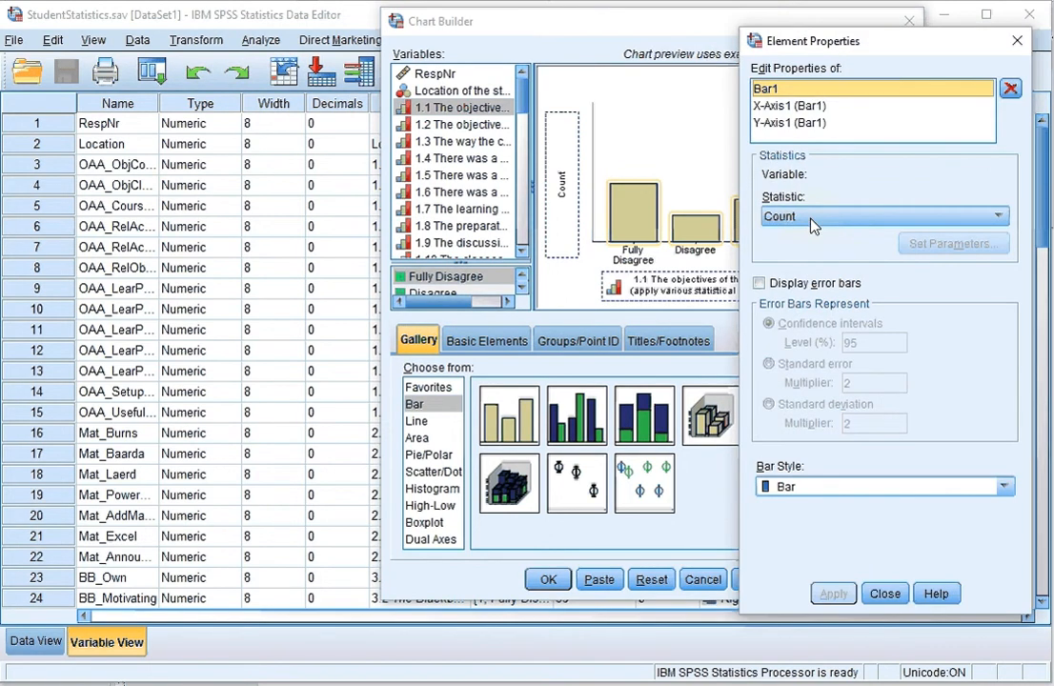
pyautogui.click(998, 215)
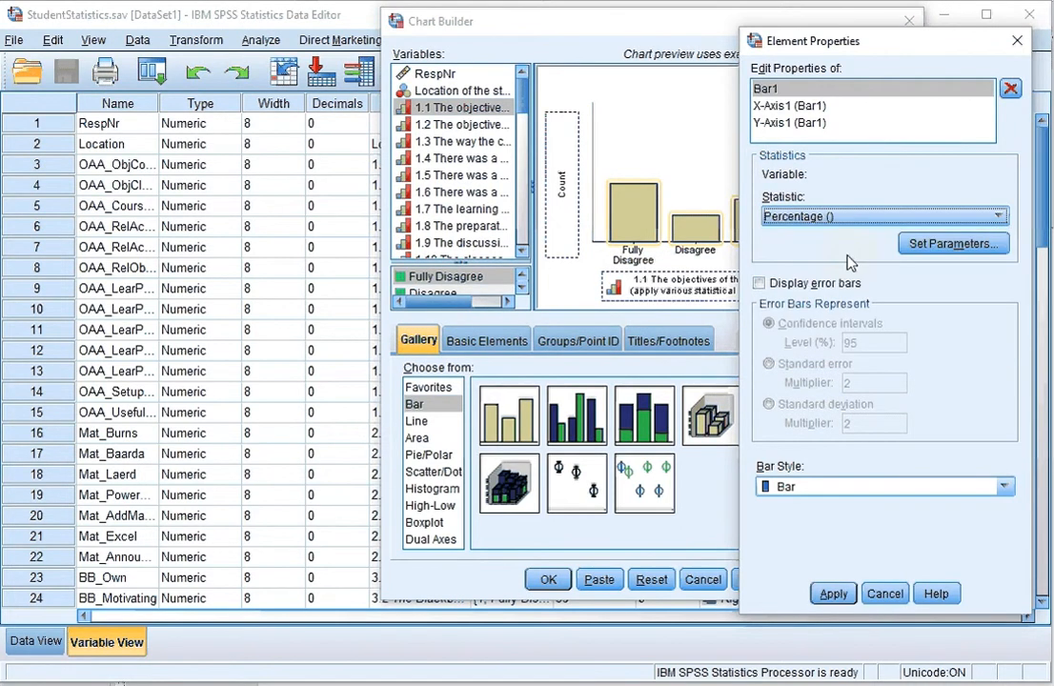
pyautogui.click(832, 593)
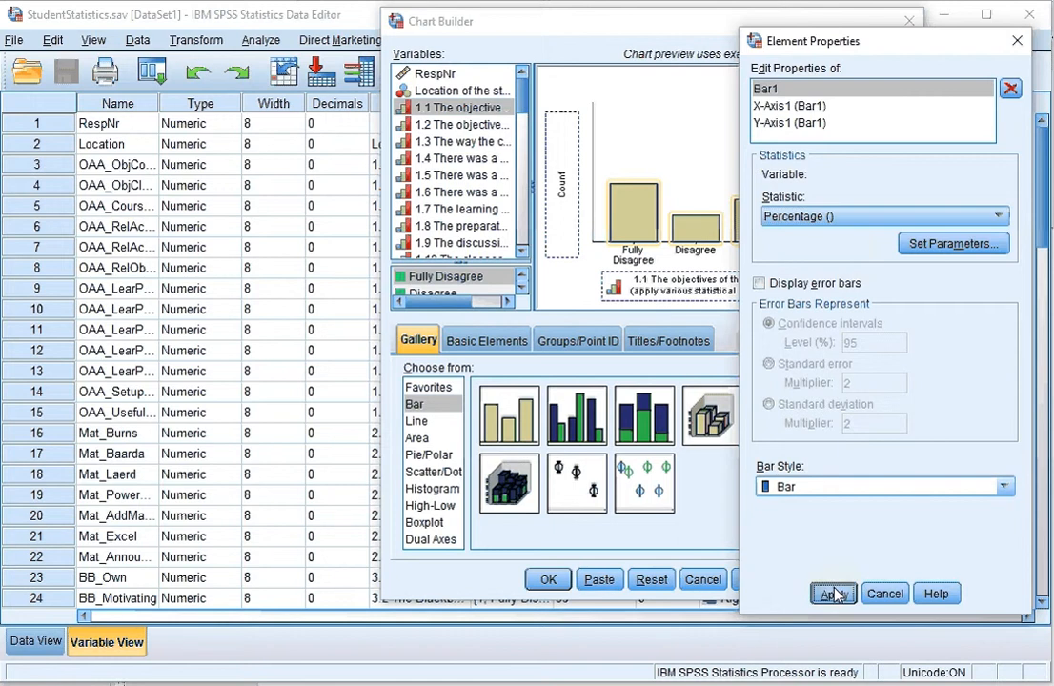
pyautogui.click(832, 593)
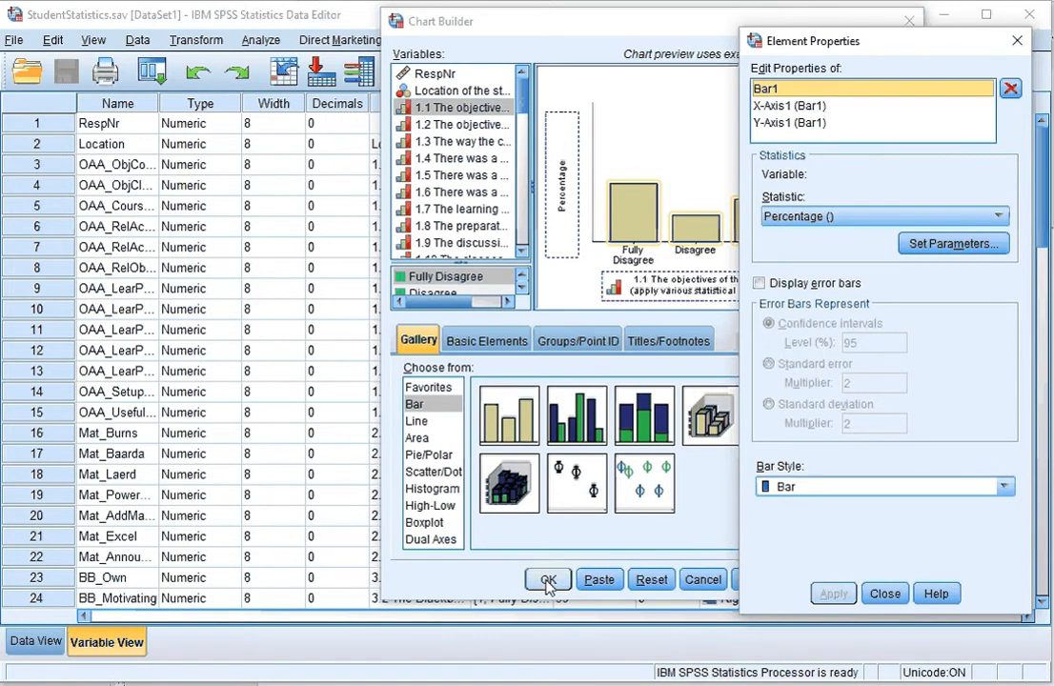
pyautogui.click(548, 580)
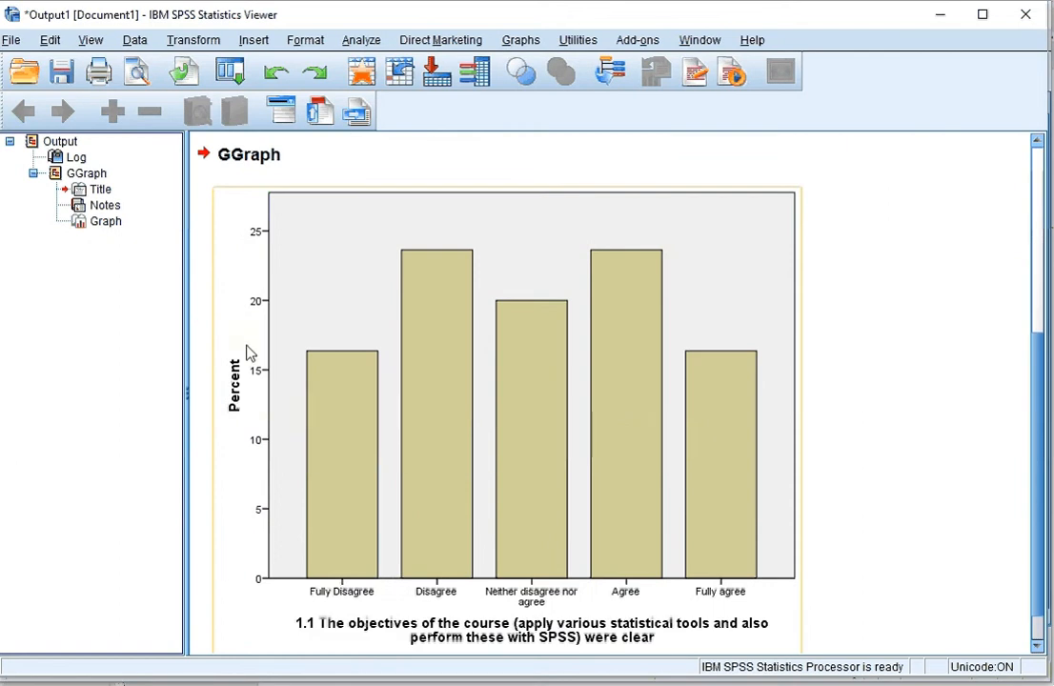
pyautogui.moveTo(486, 399)
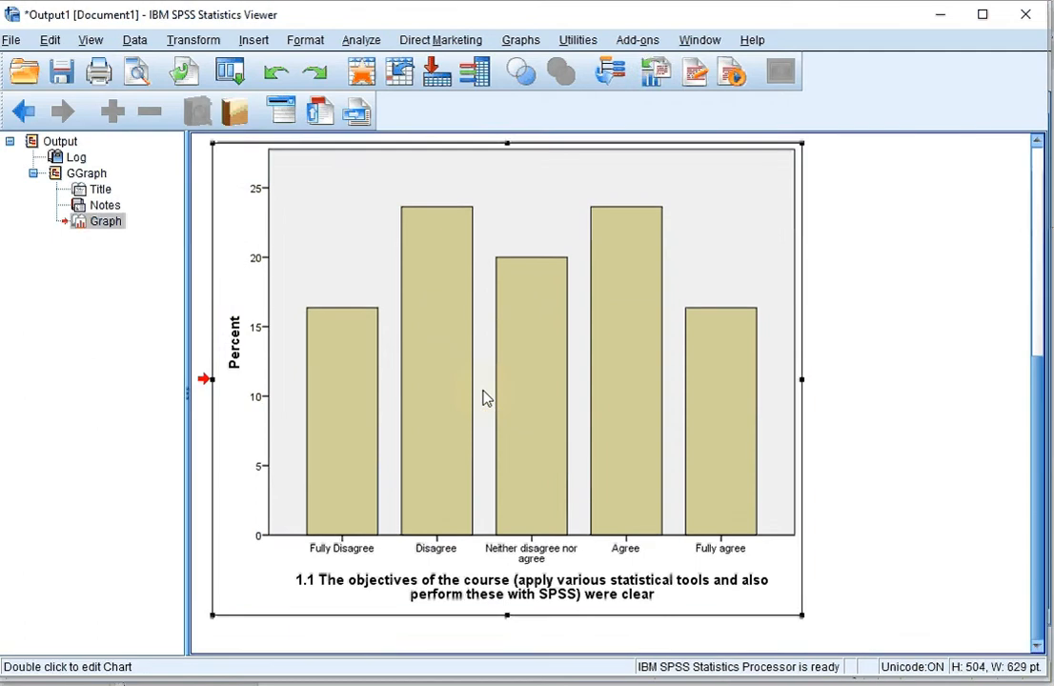
# Step: Bring the item 1.1 percentage bar chart into the Chart Editor
pyautogui.doubleClick(486, 397)
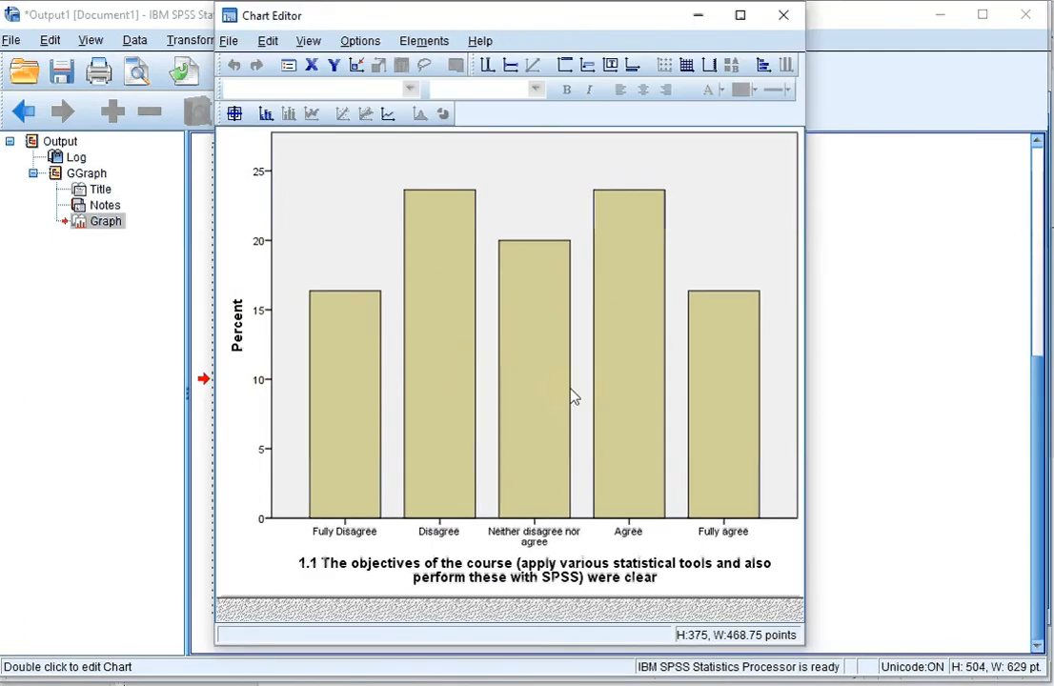
pyautogui.moveTo(588, 404)
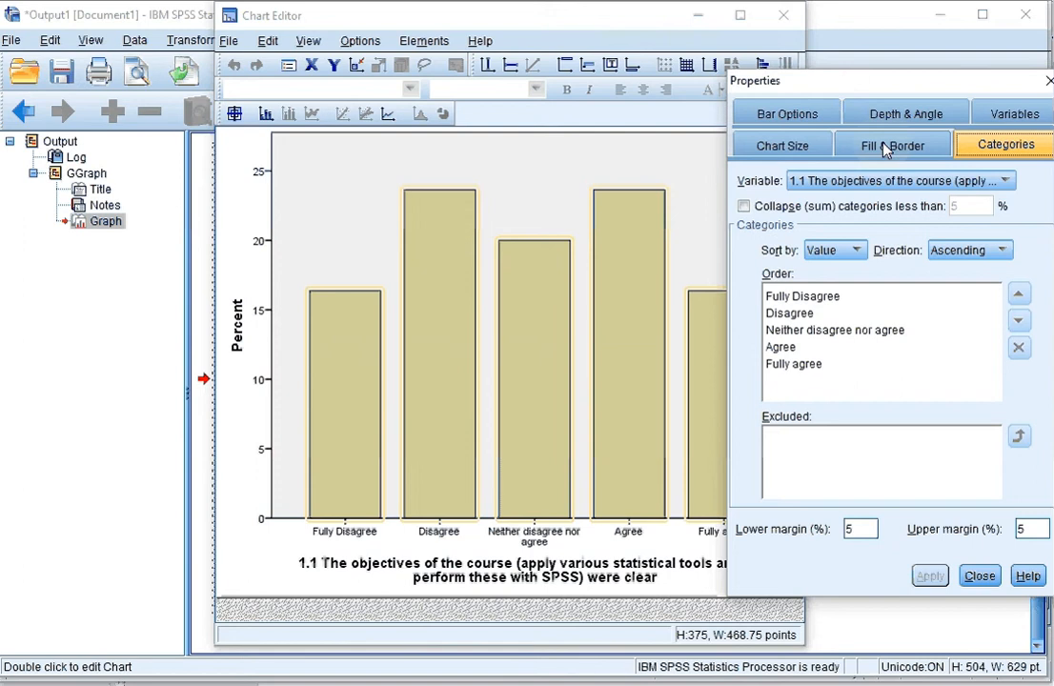
# Step: Fill all bars blue, then recolour the Agree bar orange in Fill & Border
pyautogui.click(892, 144)
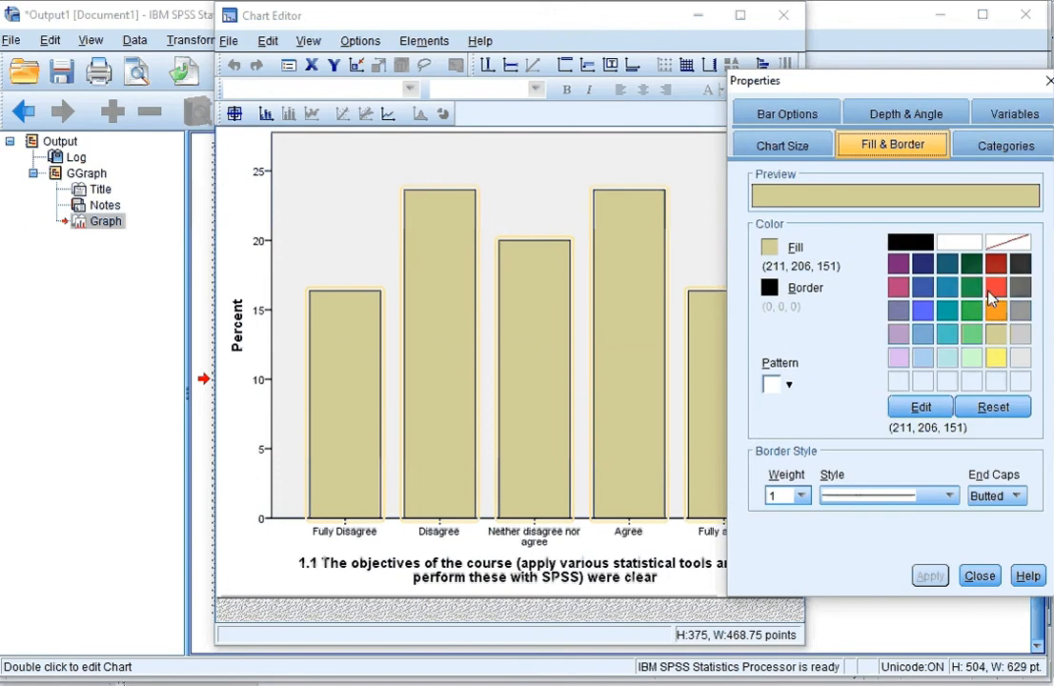
pyautogui.click(922, 310)
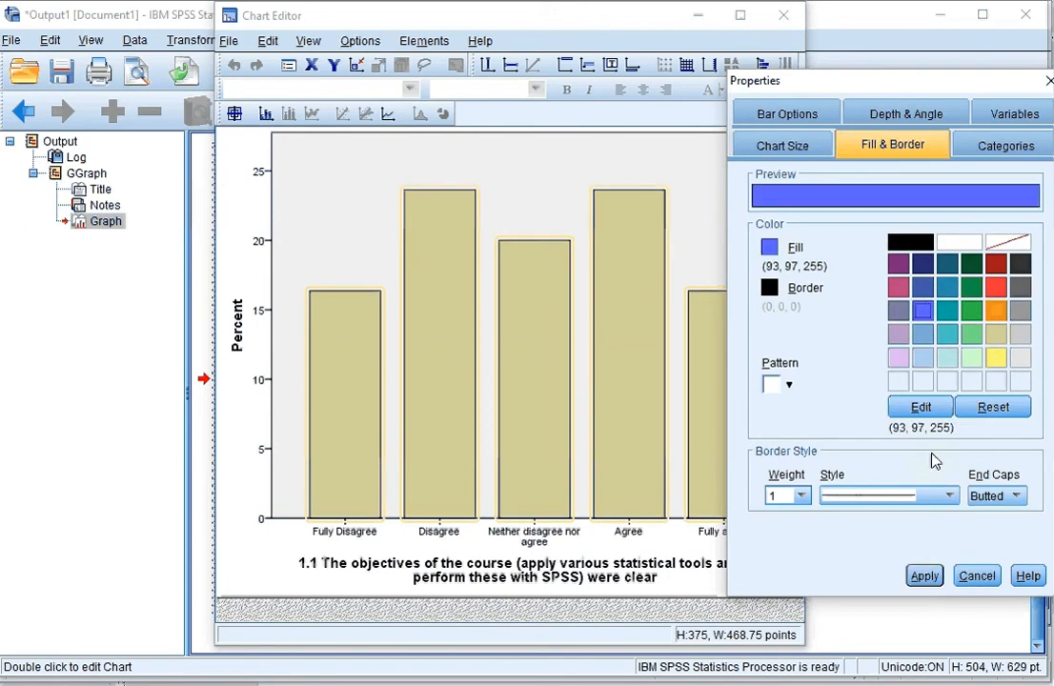
pyautogui.click(924, 574)
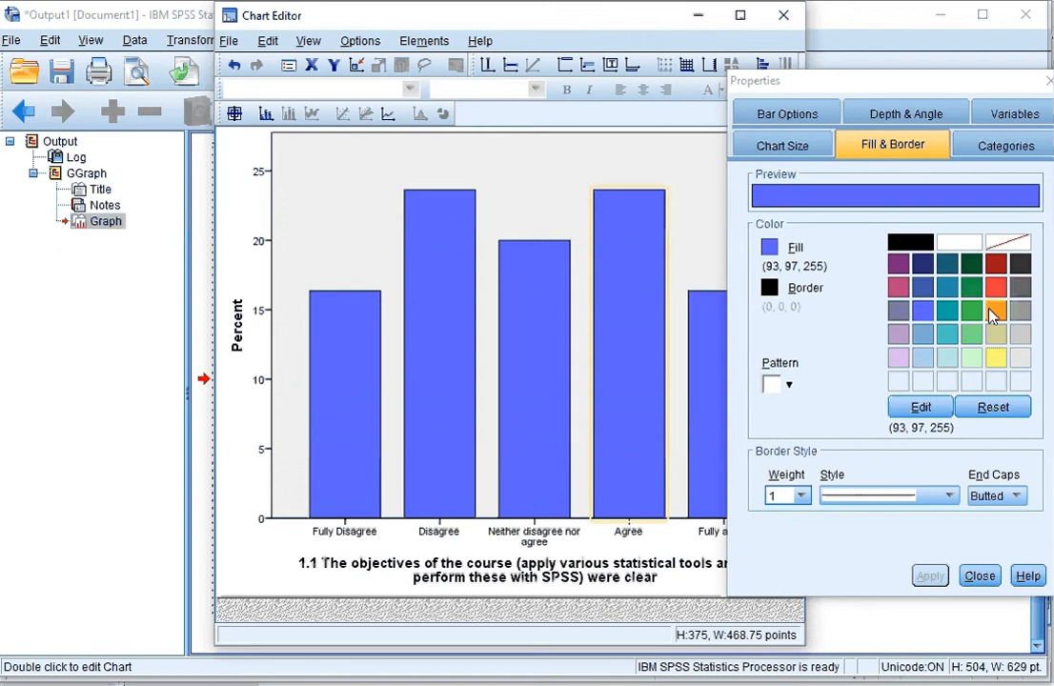
pyautogui.click(929, 576)
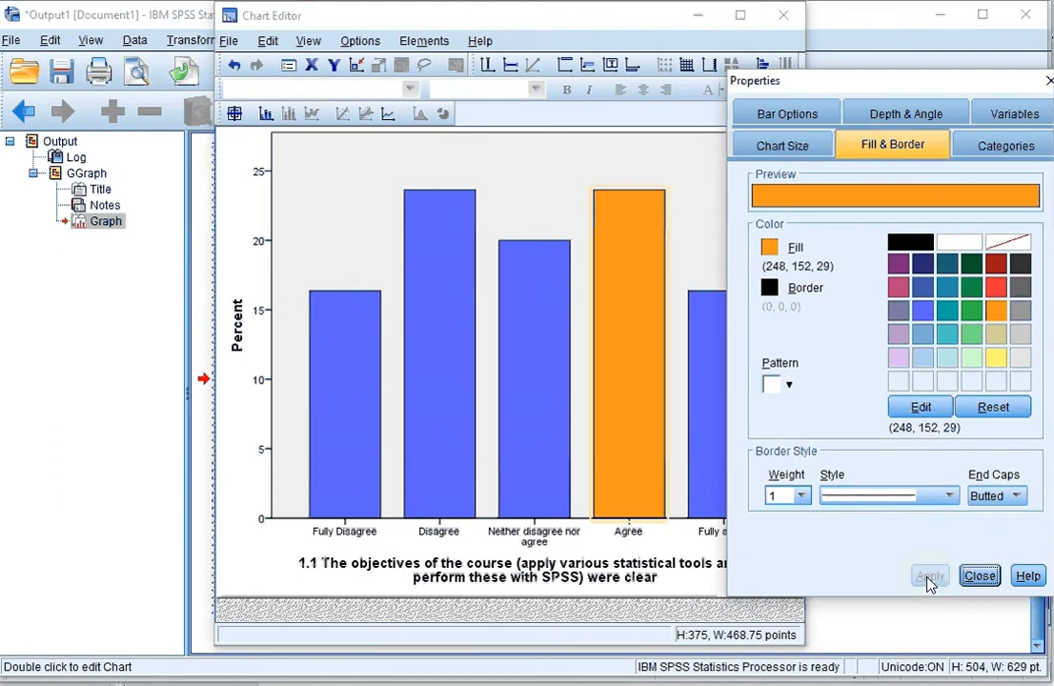
pyautogui.click(929, 576)
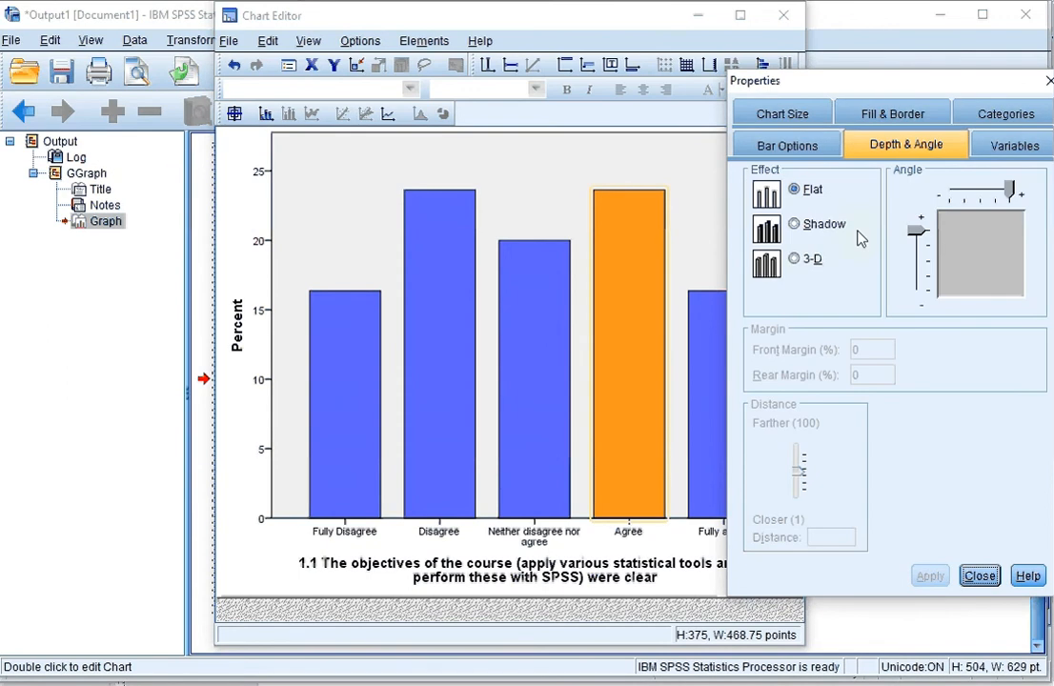
# Step: Apply the 3-D effect to the bars on Depth & Angle
pyautogui.click(793, 258)
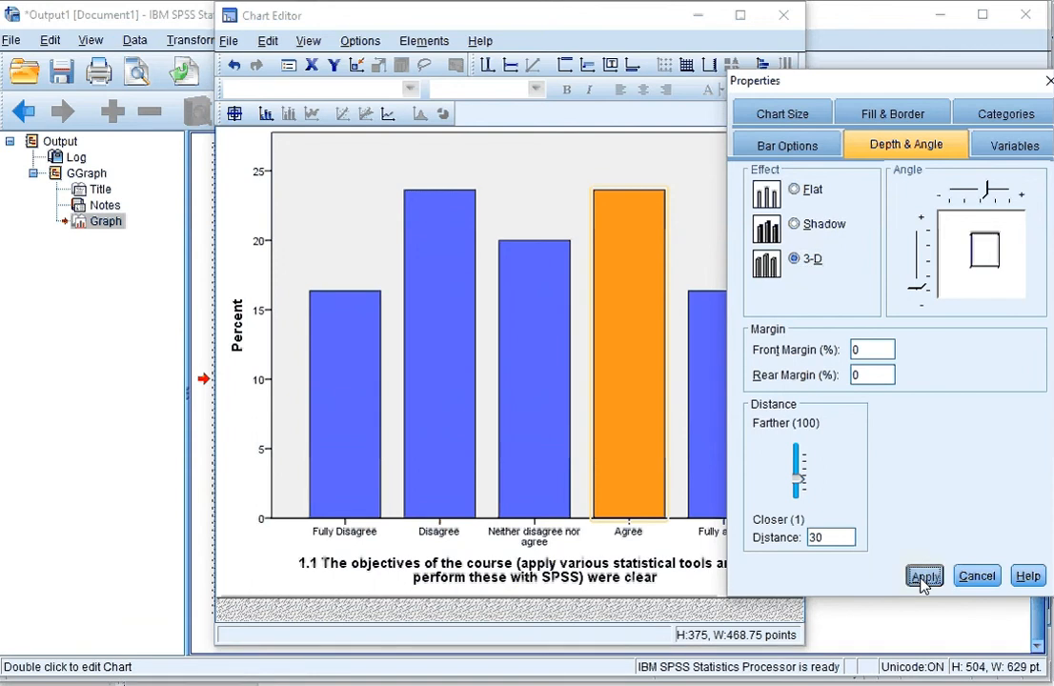
pyautogui.click(924, 576)
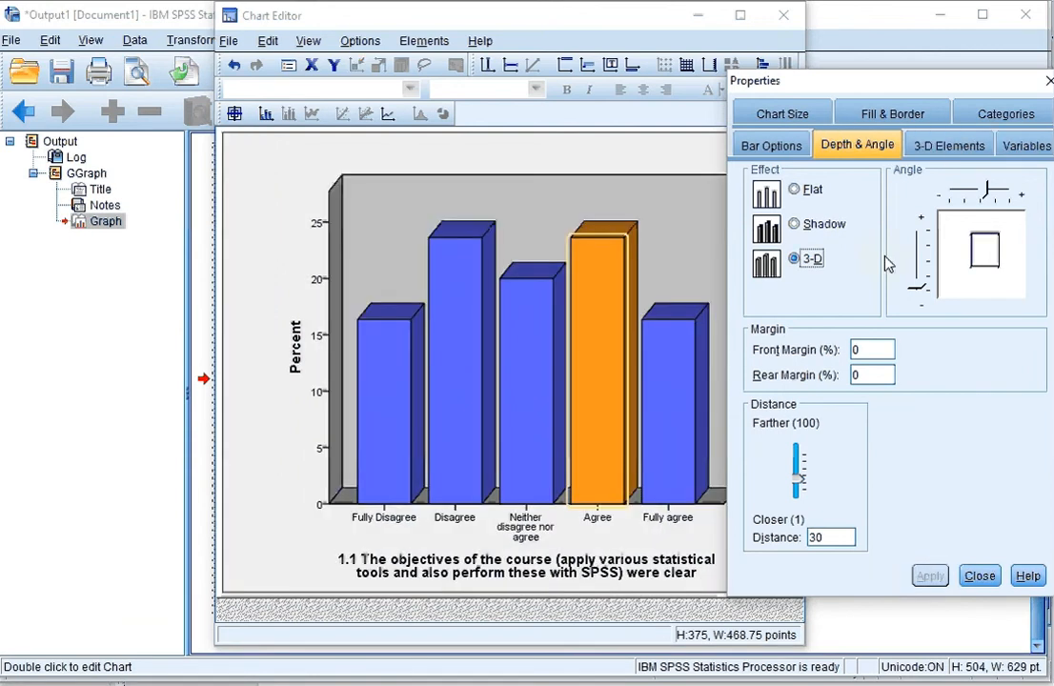
pyautogui.moveTo(910, 175)
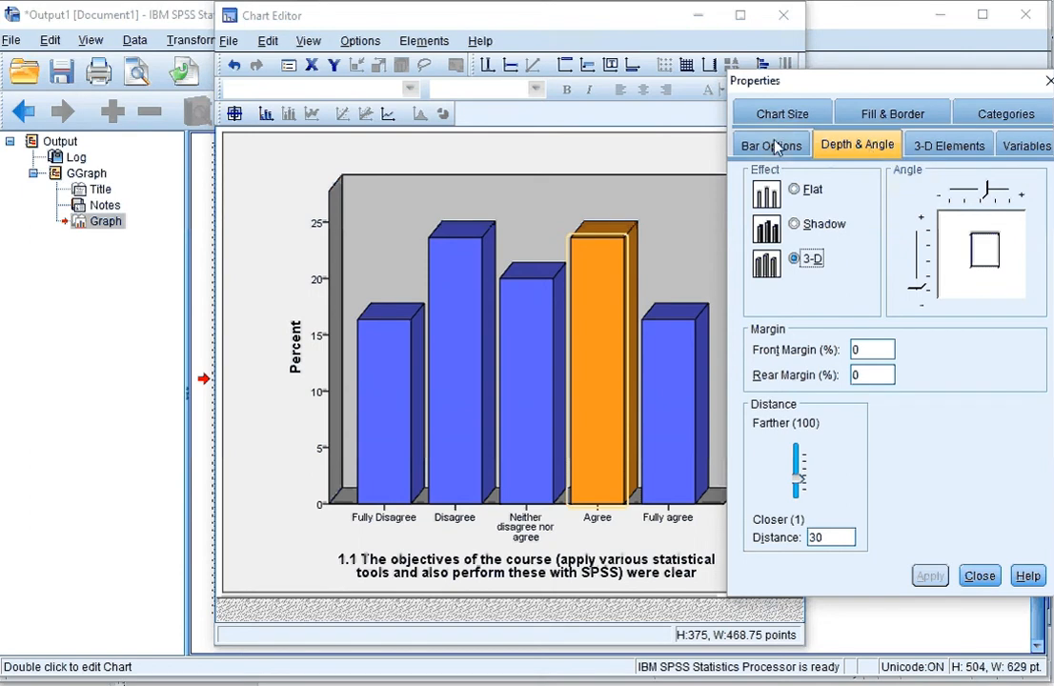
# Step: Try full, thin and moderate bar widths in Bar Options, then close the Chart Editor
pyautogui.click(771, 144)
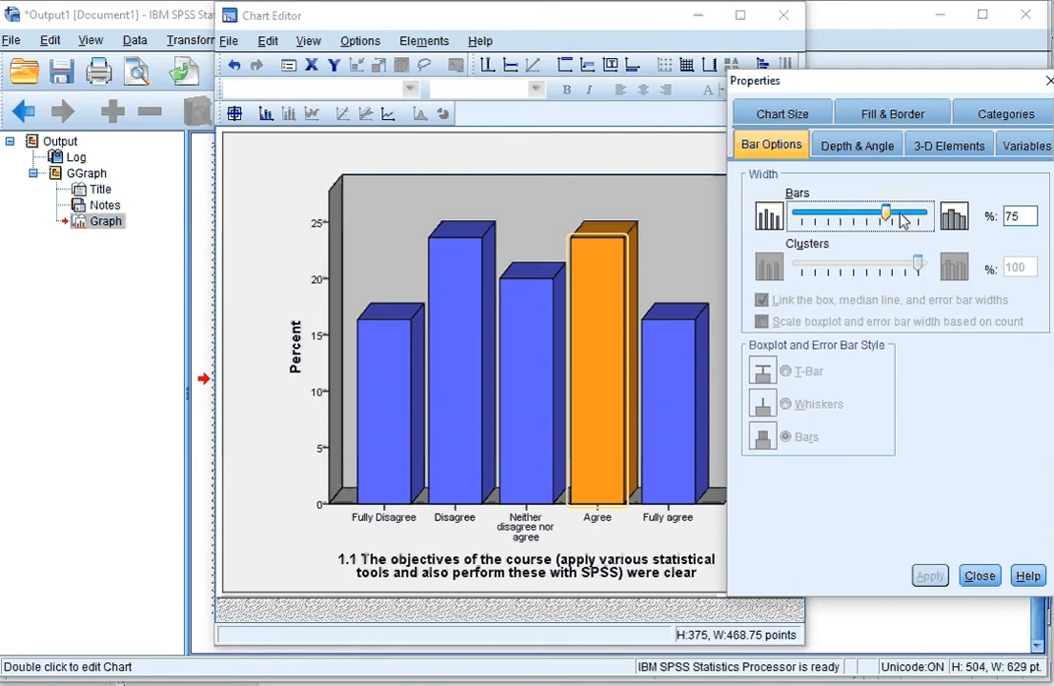
pyautogui.moveTo(884, 216); pyautogui.dragTo(924, 215)
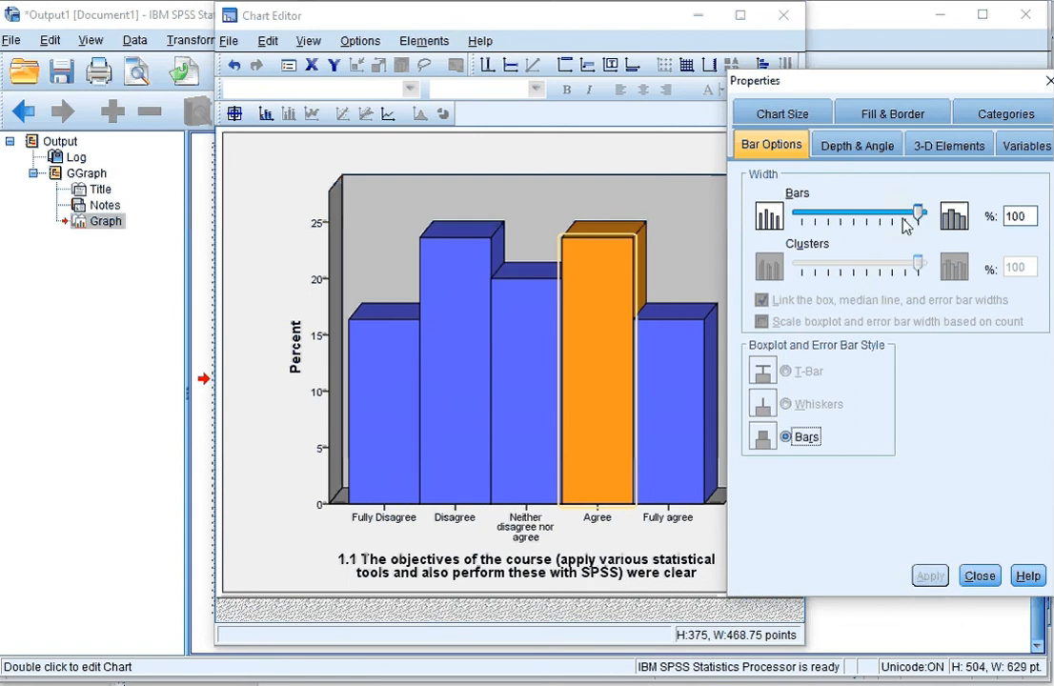
pyautogui.moveTo(915, 215); pyautogui.dragTo(798, 216)
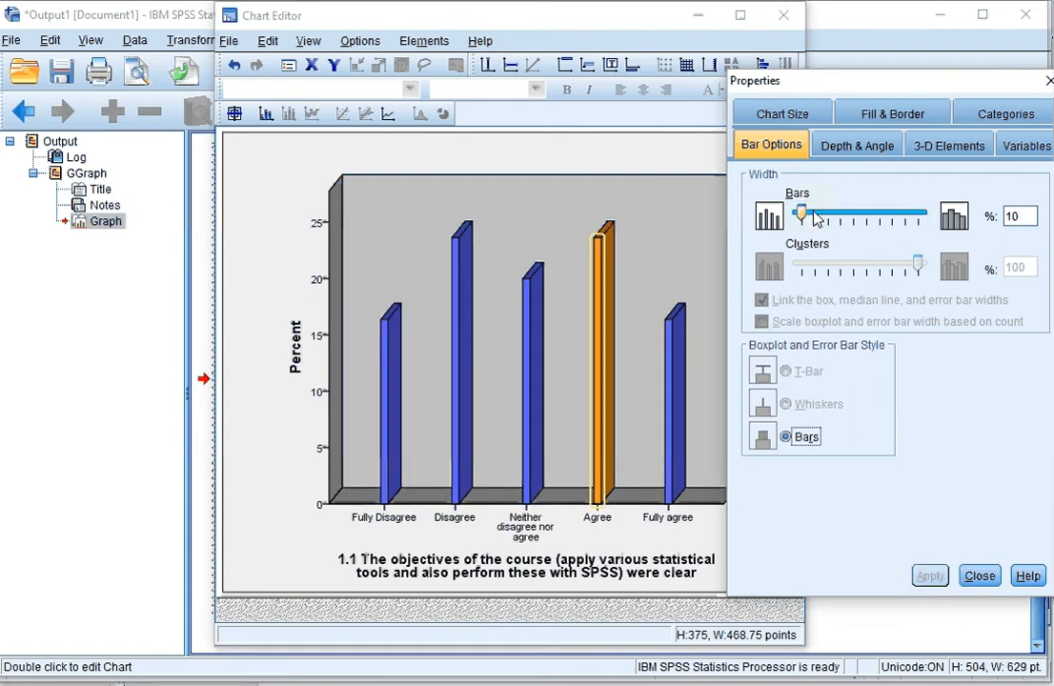
pyautogui.moveTo(804, 213); pyautogui.dragTo(847, 213)
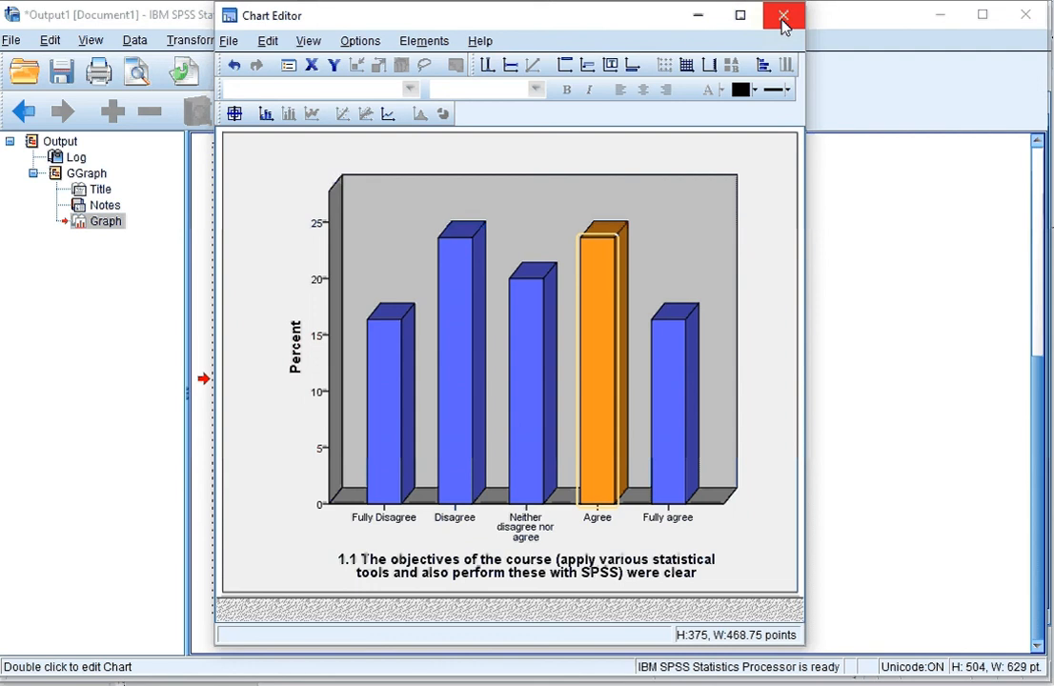
pyautogui.click(783, 15)
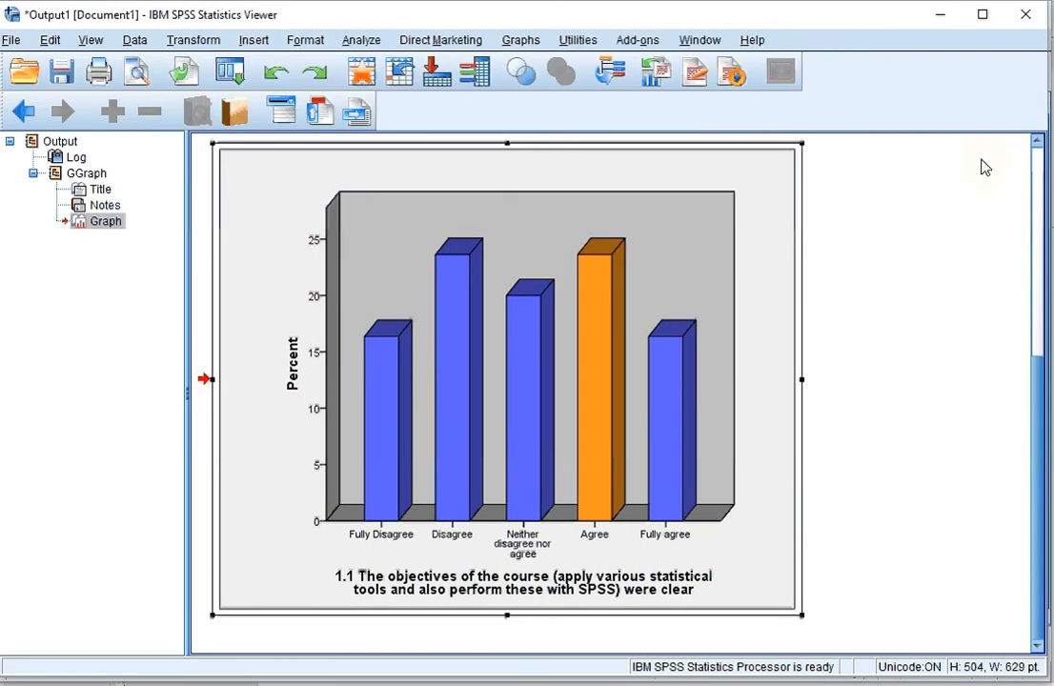